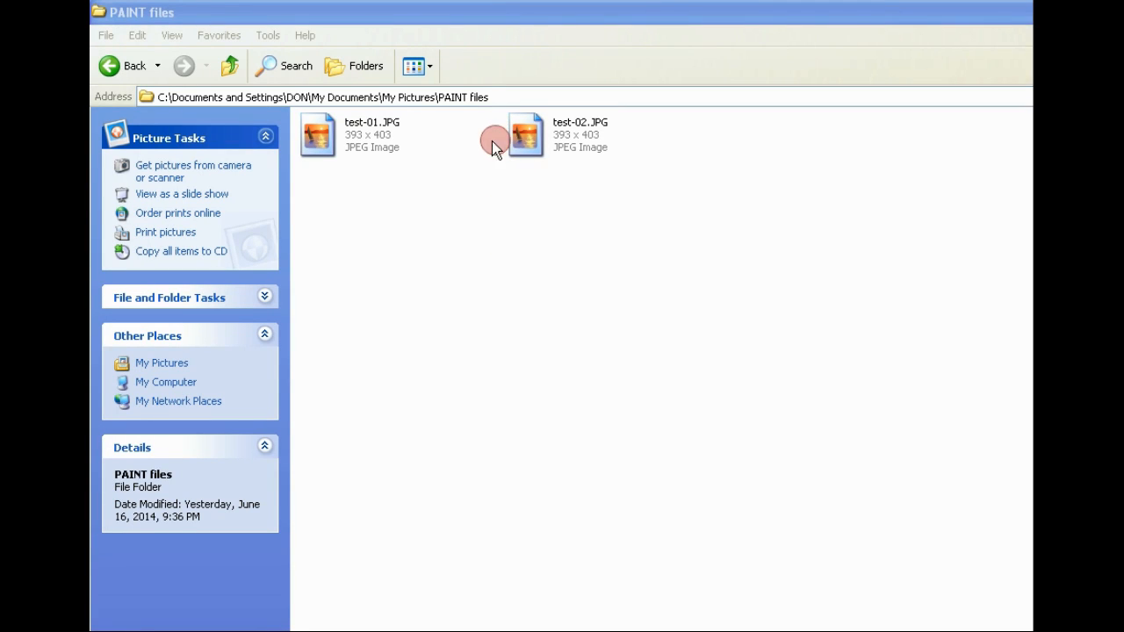
Show the PAINT files folder as thumbnails and preview test-01 (A) in Picture and Fax Viewer
click(412, 65)
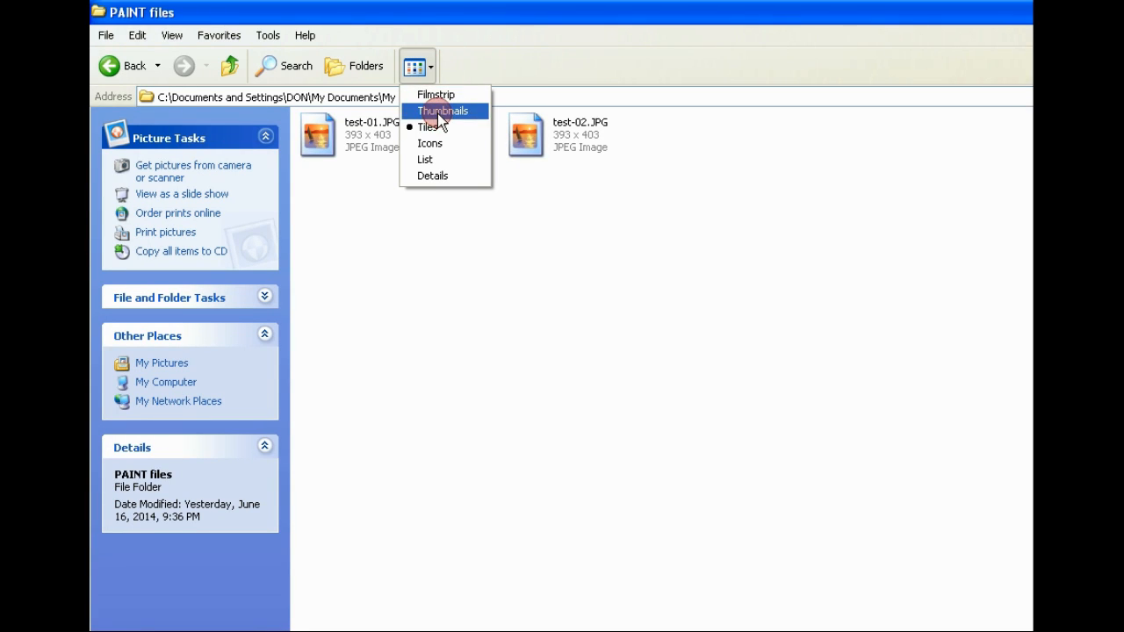
click(444, 110)
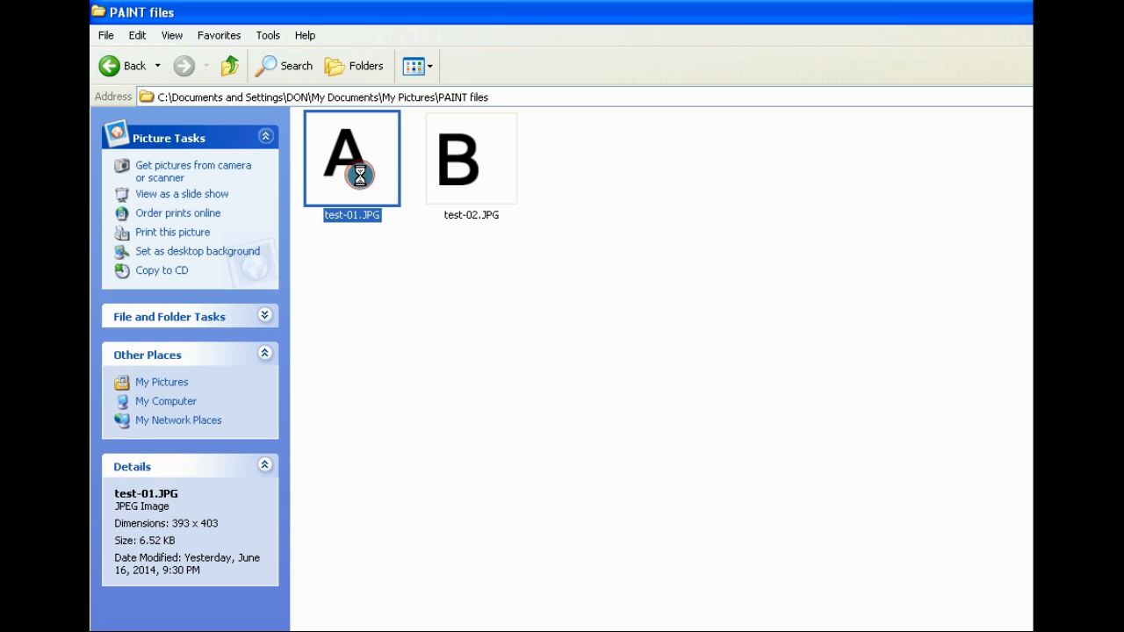
right_click(351, 158)
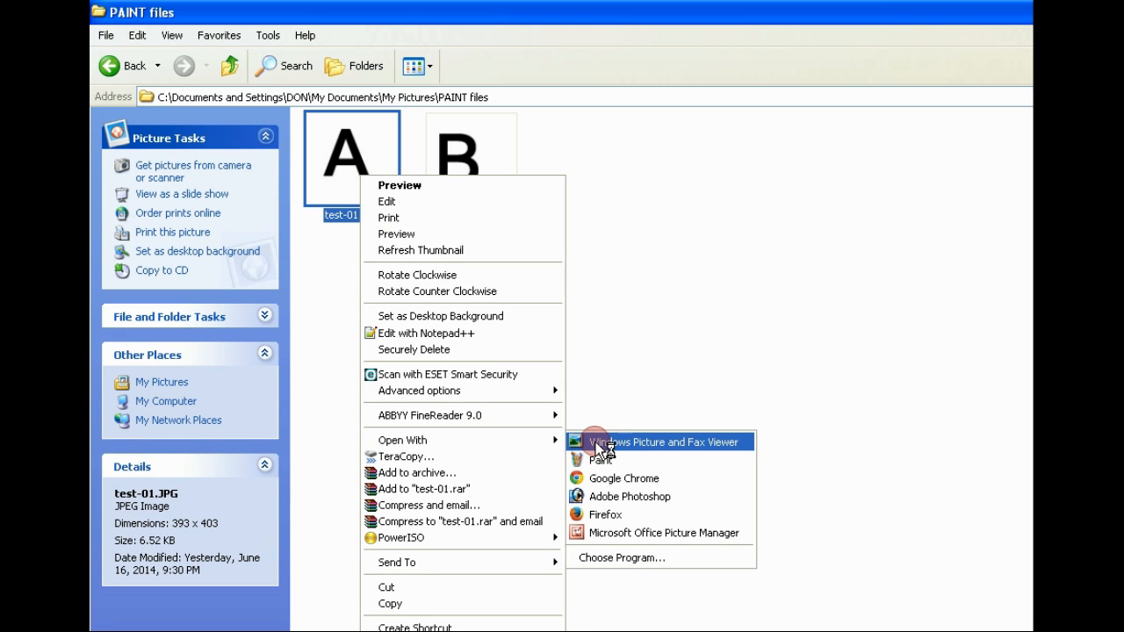
click(663, 441)
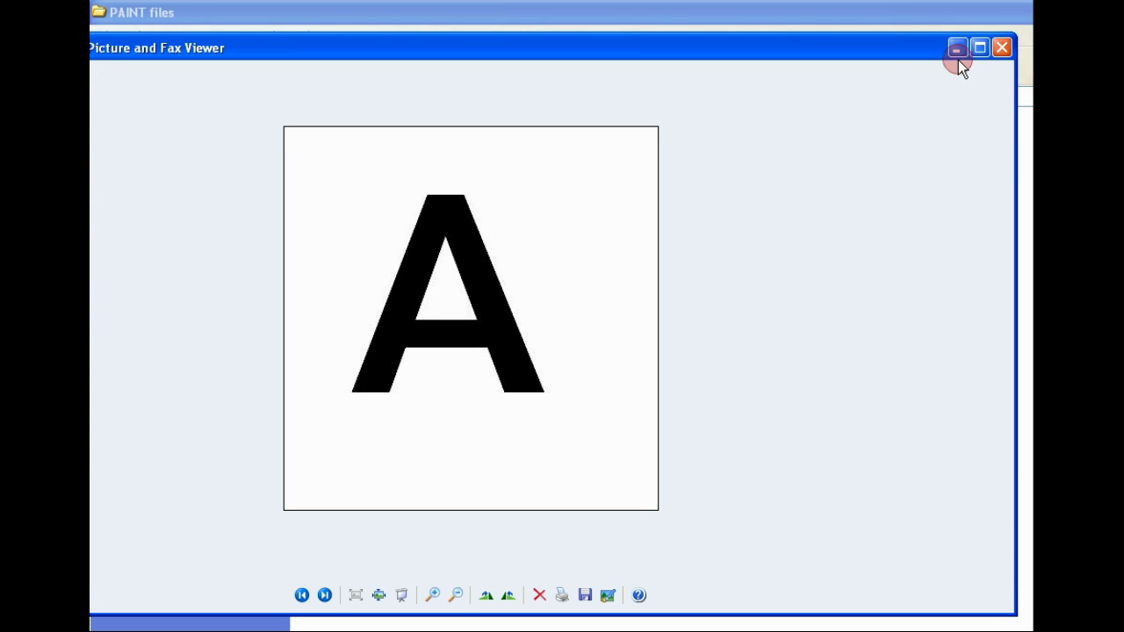
click(995, 48)
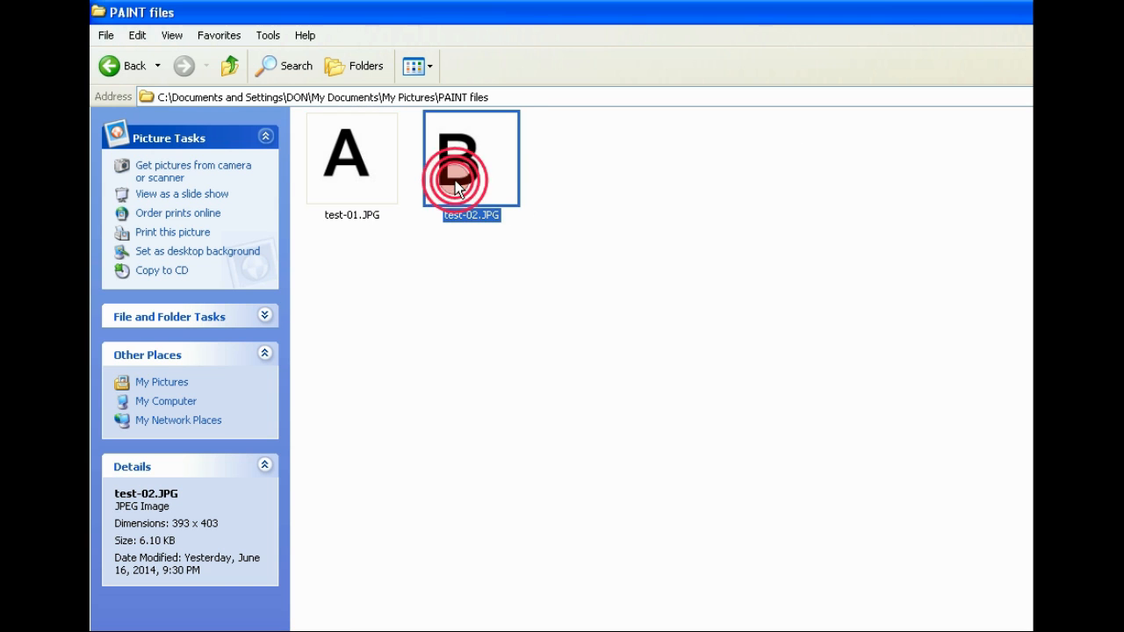
Preview test-02 (B) in Windows Picture and Fax Viewer, then close it
right_click(457, 184)
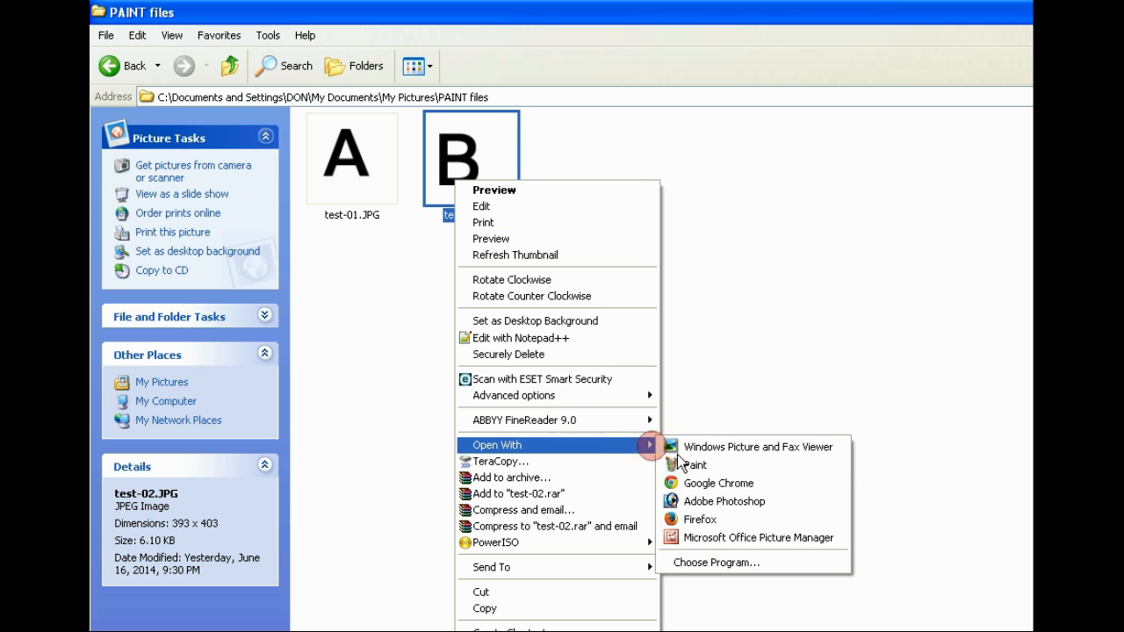
click(760, 446)
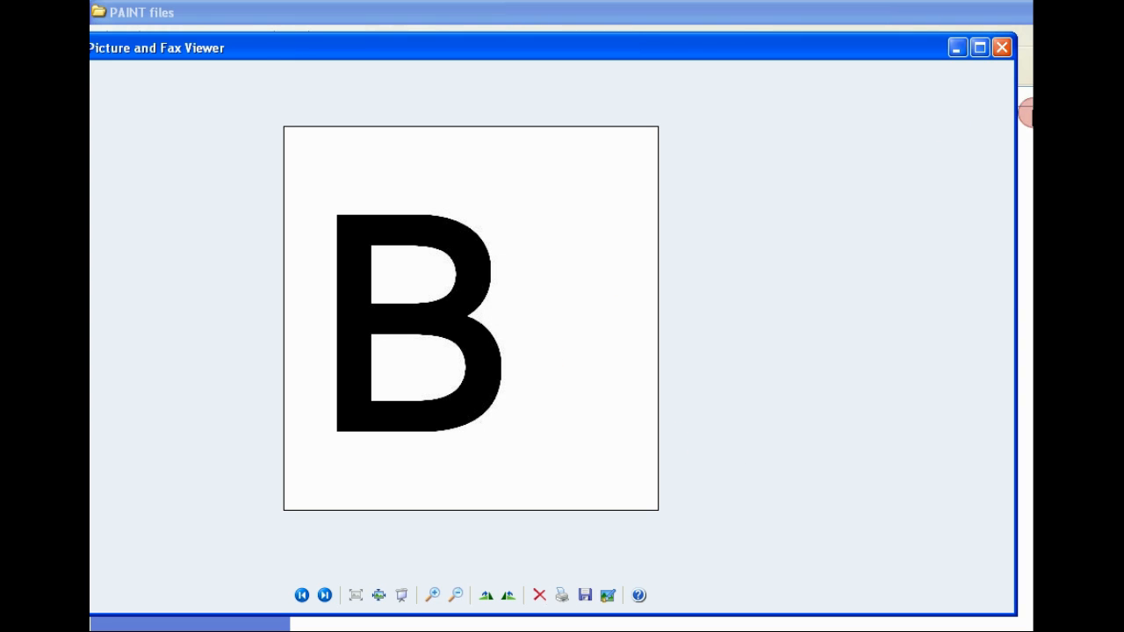
click(1002, 47)
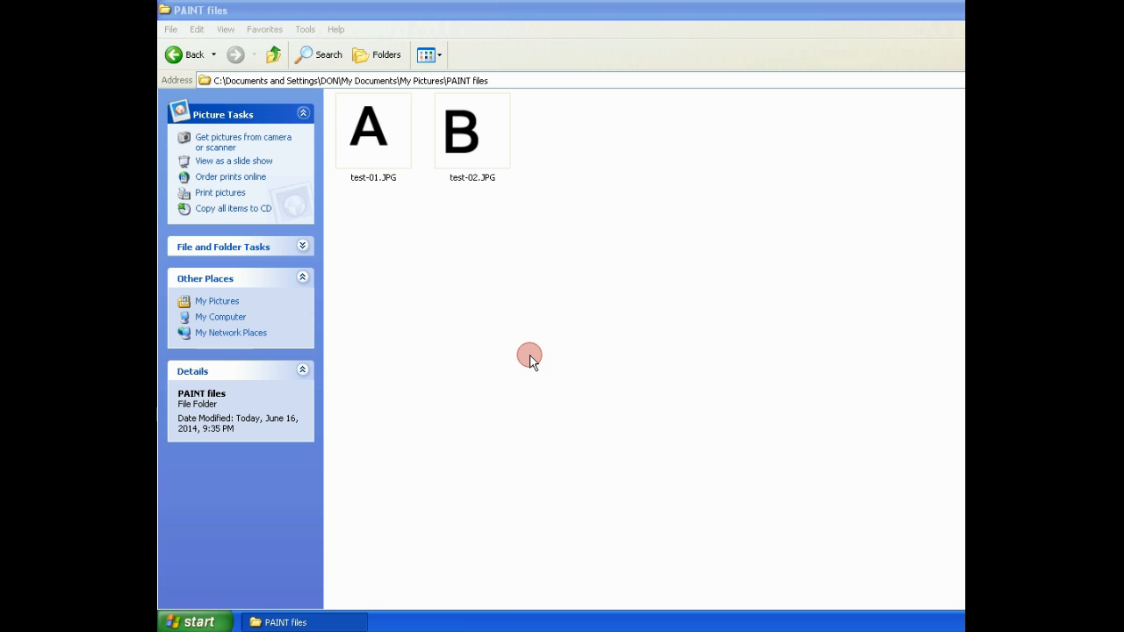
Open test-01.JPG with Paint via Open With
click(373, 132)
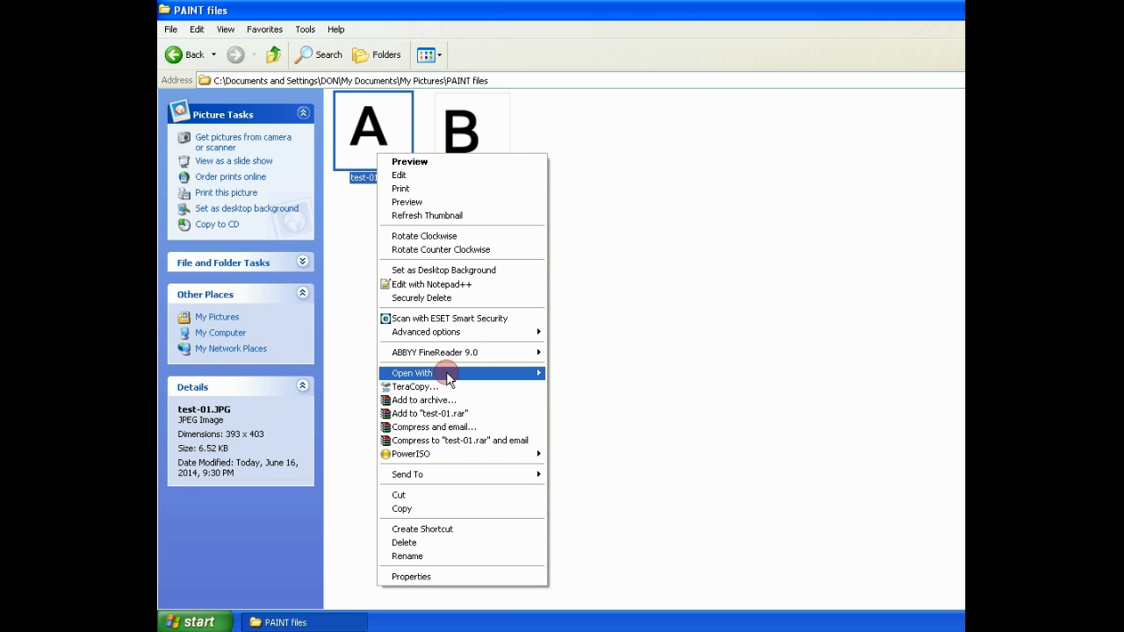
mouse_move(542, 377)
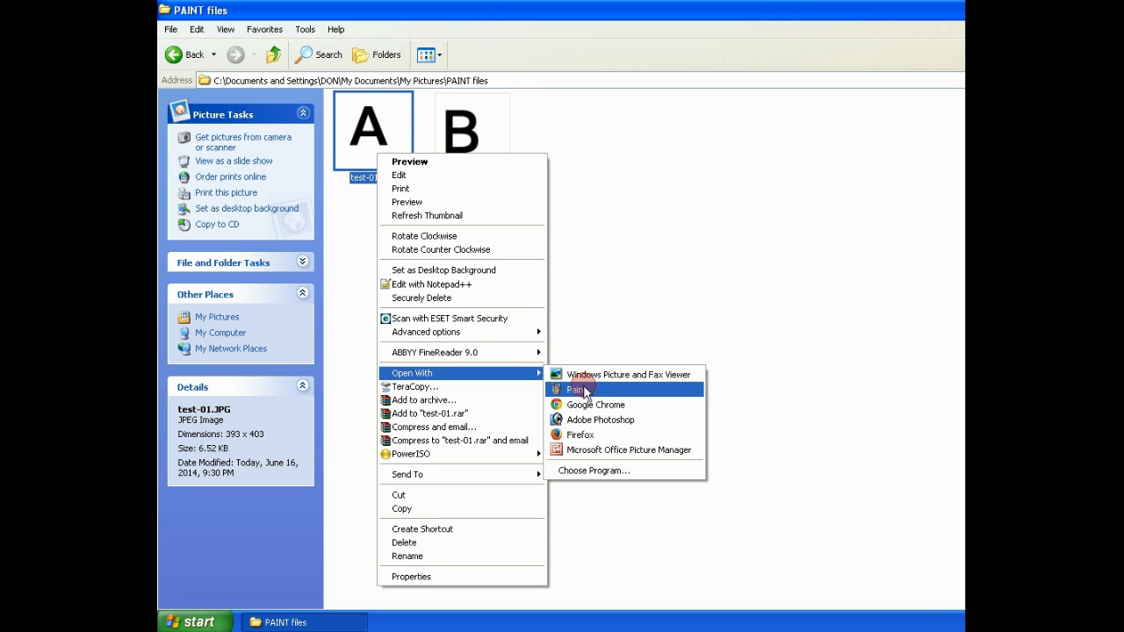
click(575, 389)
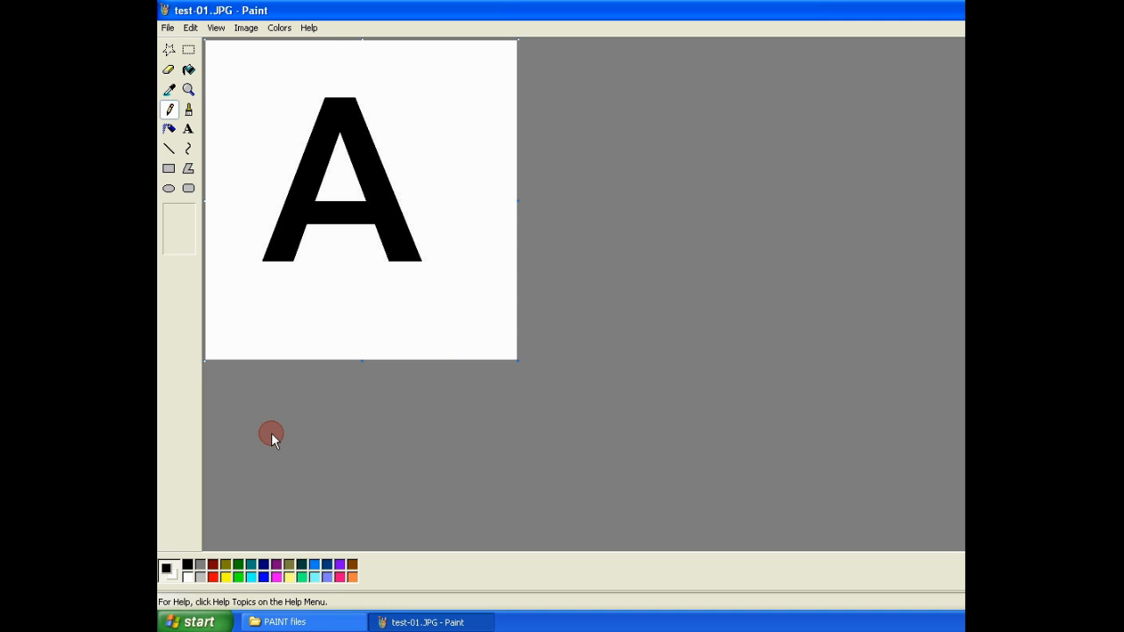
Launch a second Paint window and open test-02.JPG from the PAINT files folder
click(188, 622)
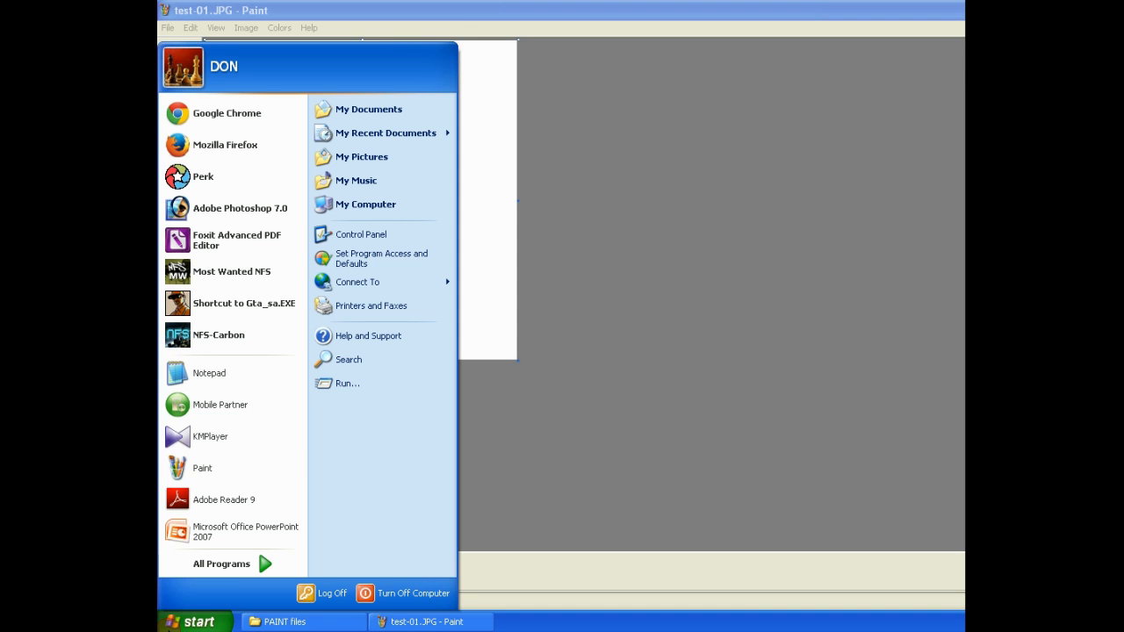
click(201, 468)
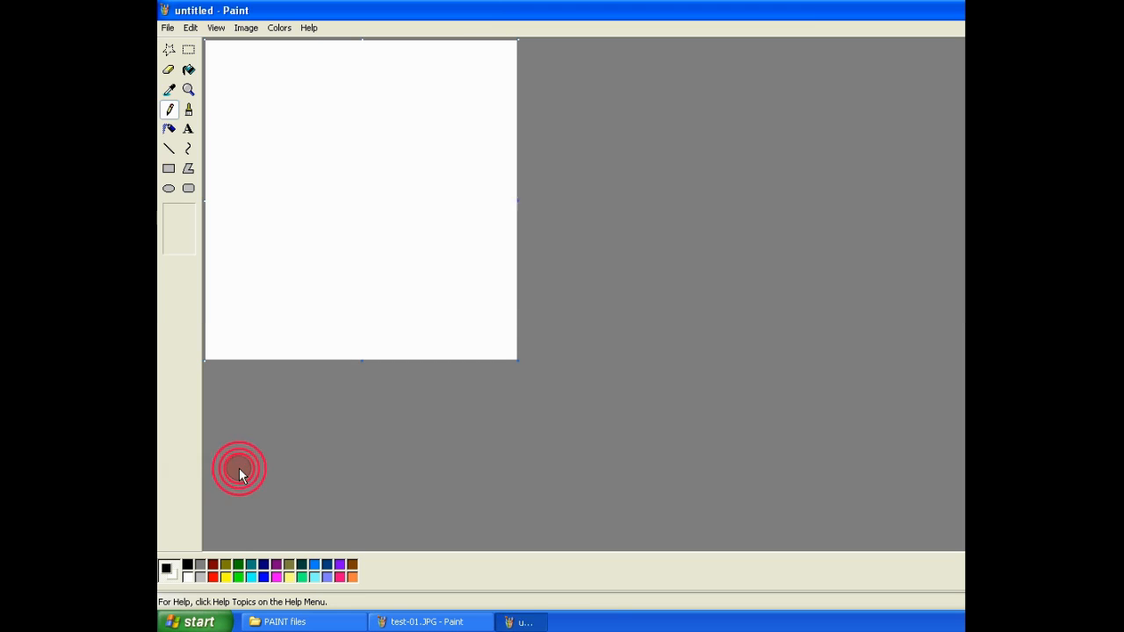
click(165, 29)
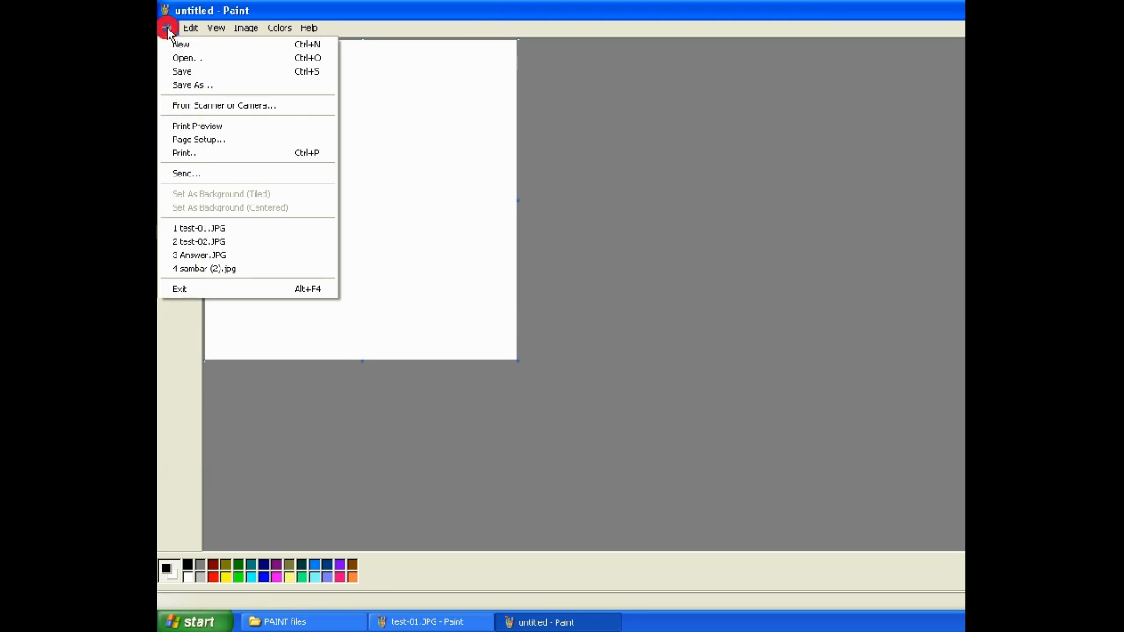
click(183, 58)
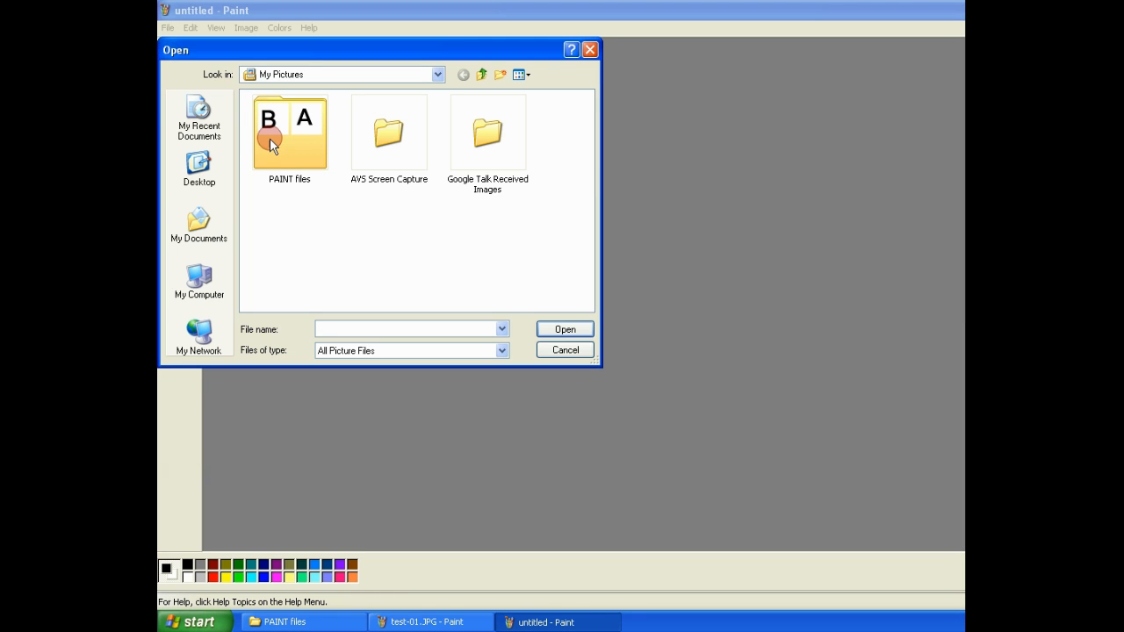
double_click(288, 130)
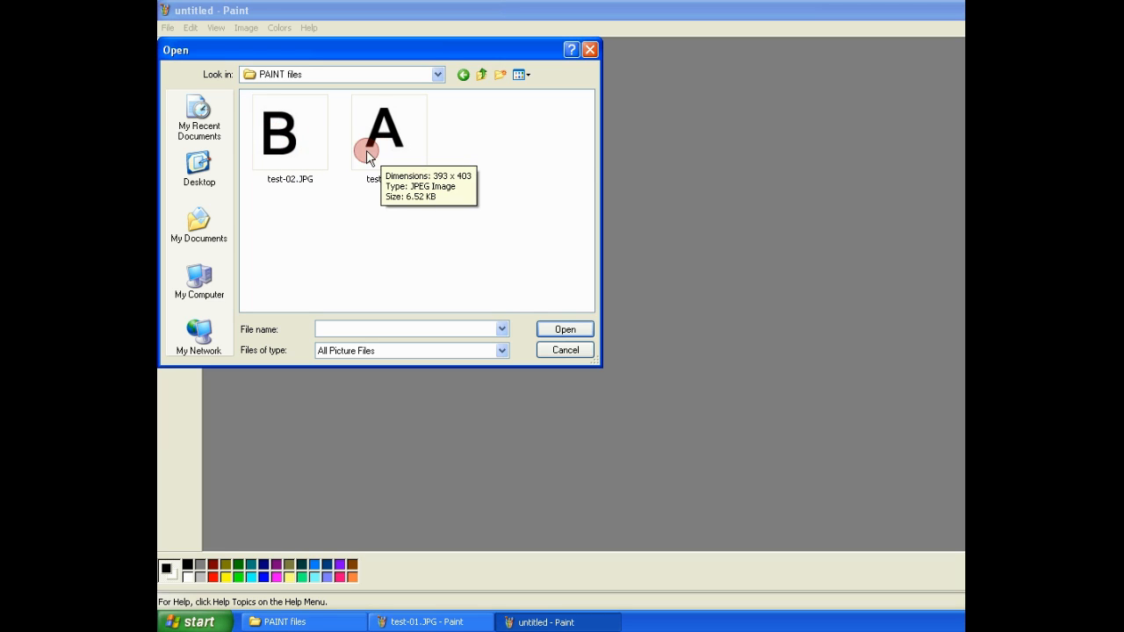
click(289, 131)
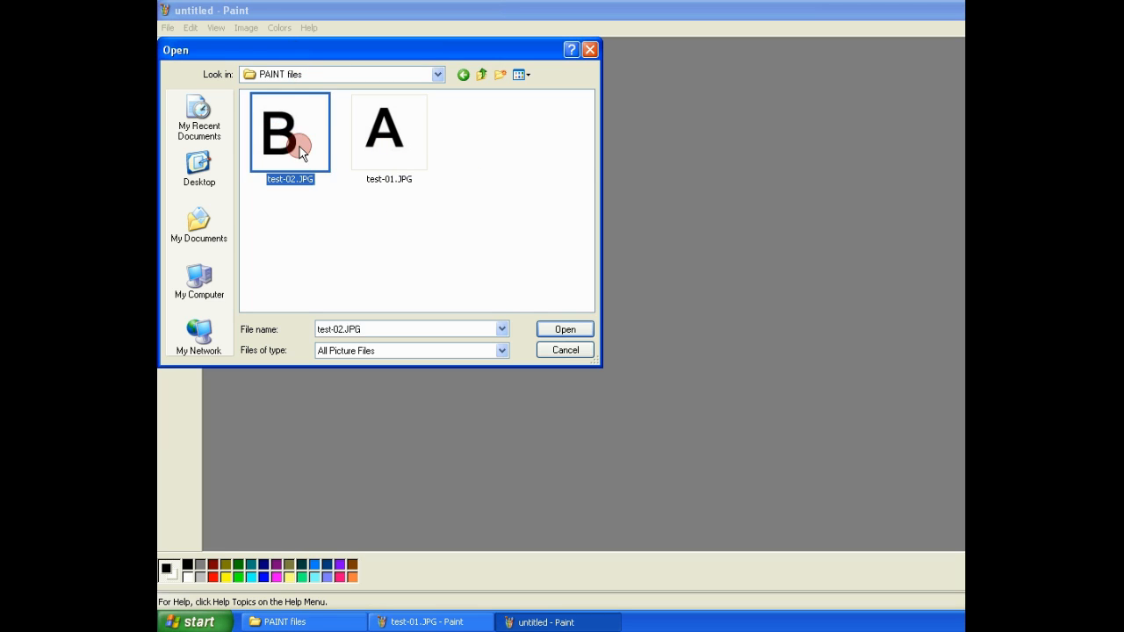
click(565, 329)
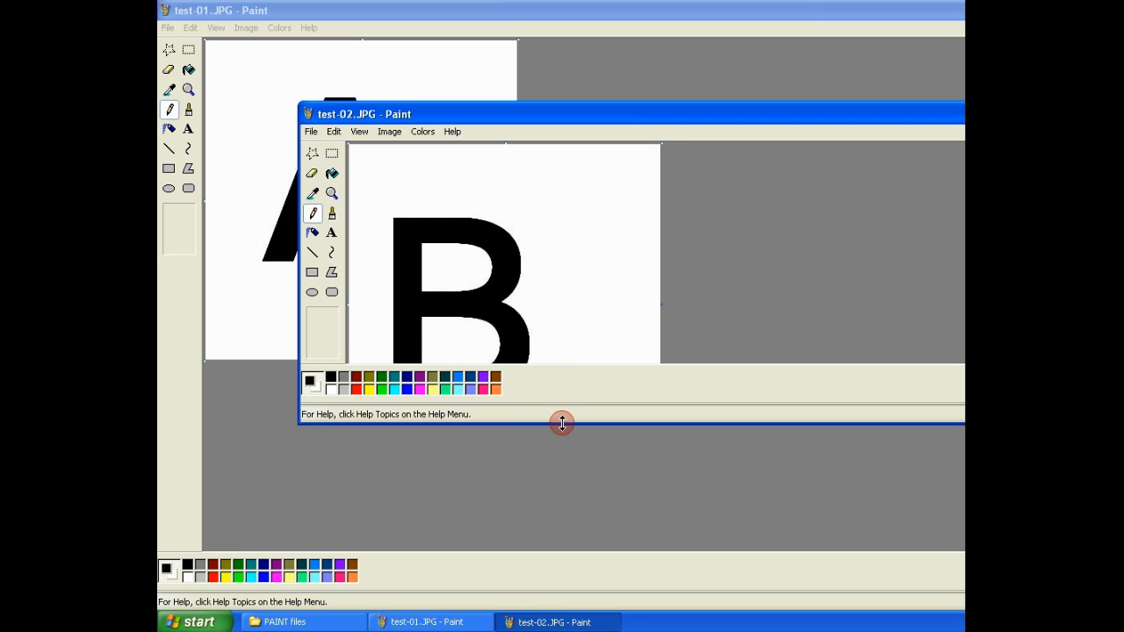
Select all of image B with Edit > Select All, then minimize its Paint window
click(358, 131)
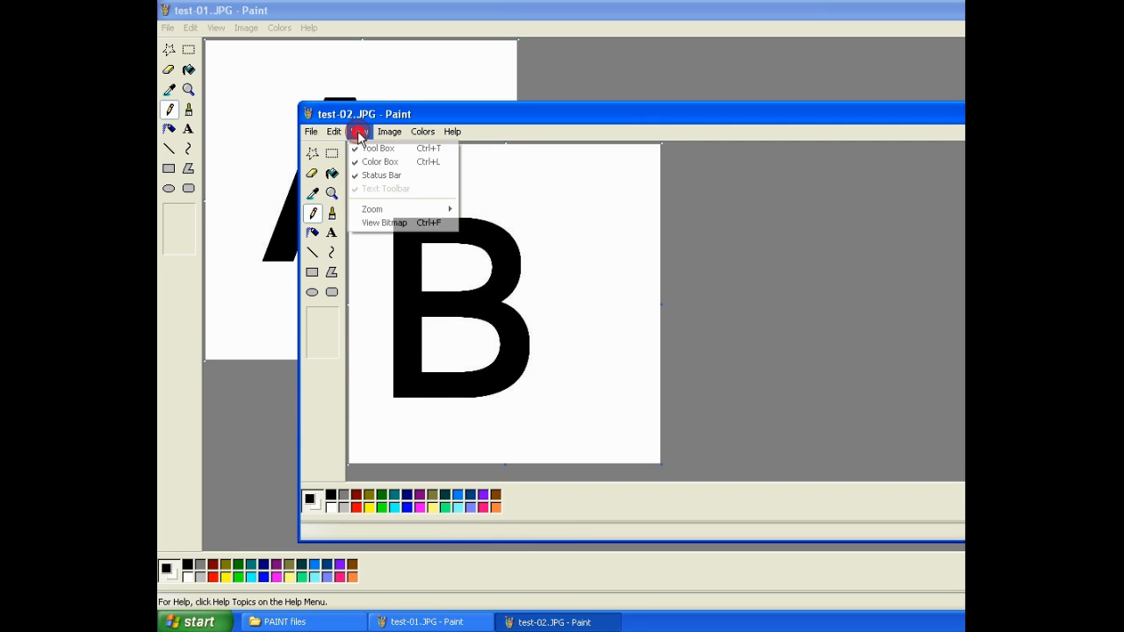
click(333, 131)
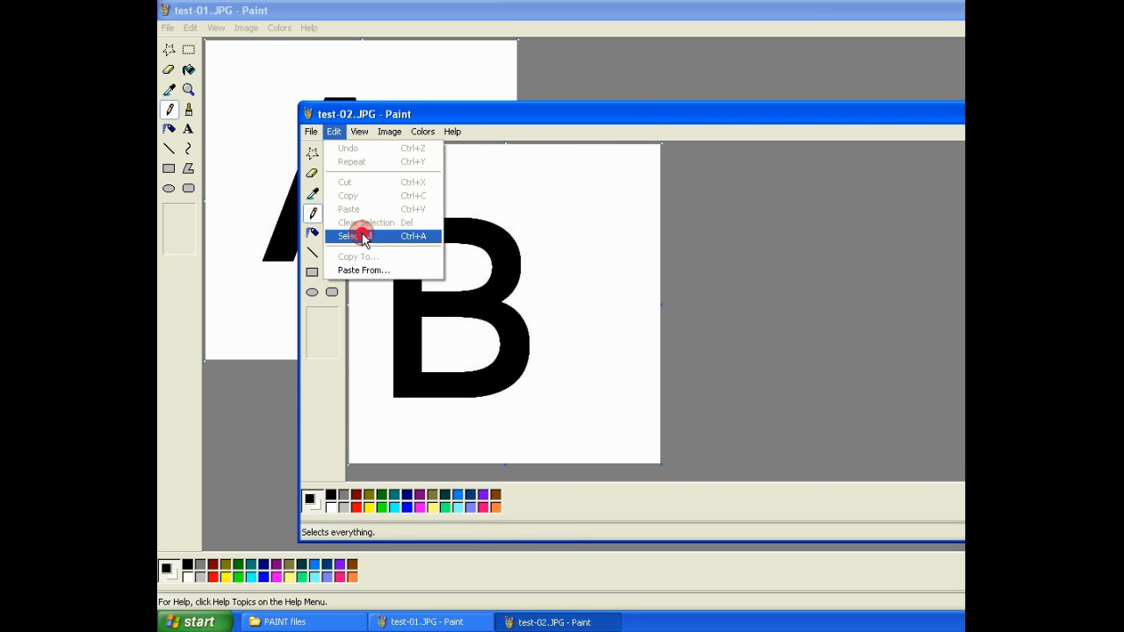
click(356, 235)
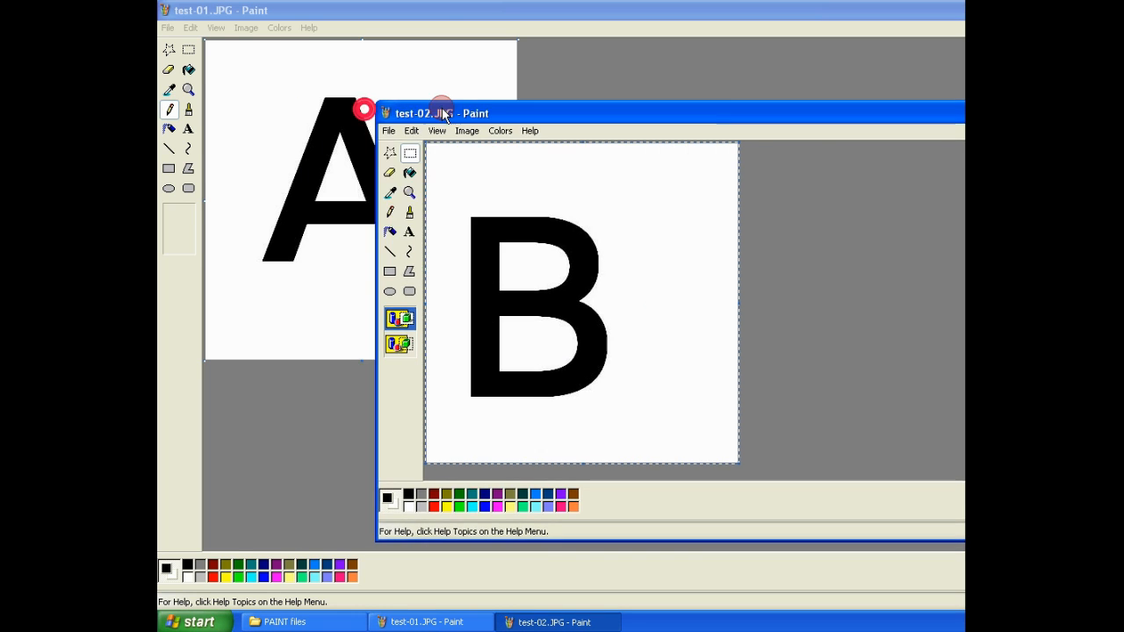
click(428, 622)
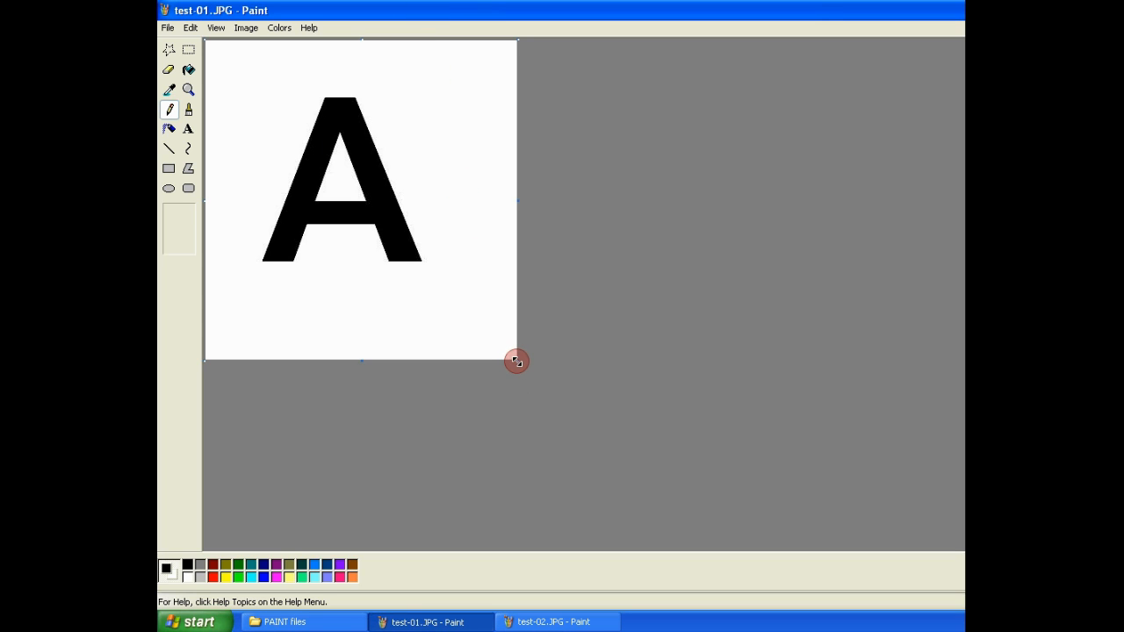
mouse_move(697, 368)
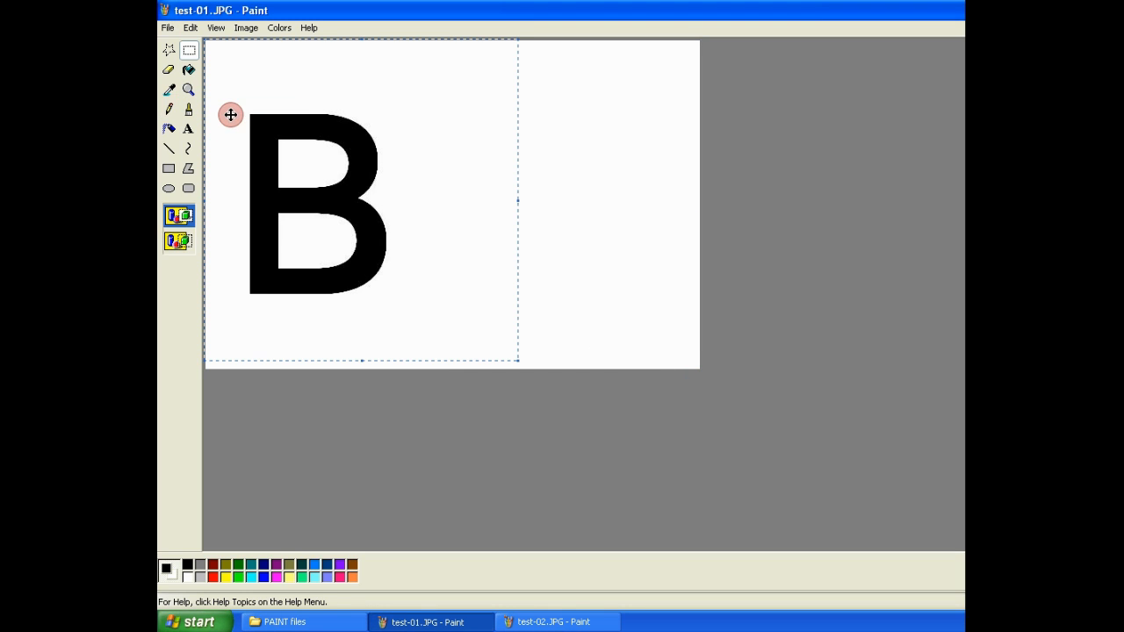
Drag the pasted B image to the right of A on the widened canvas
drag(230, 114, 503, 173)
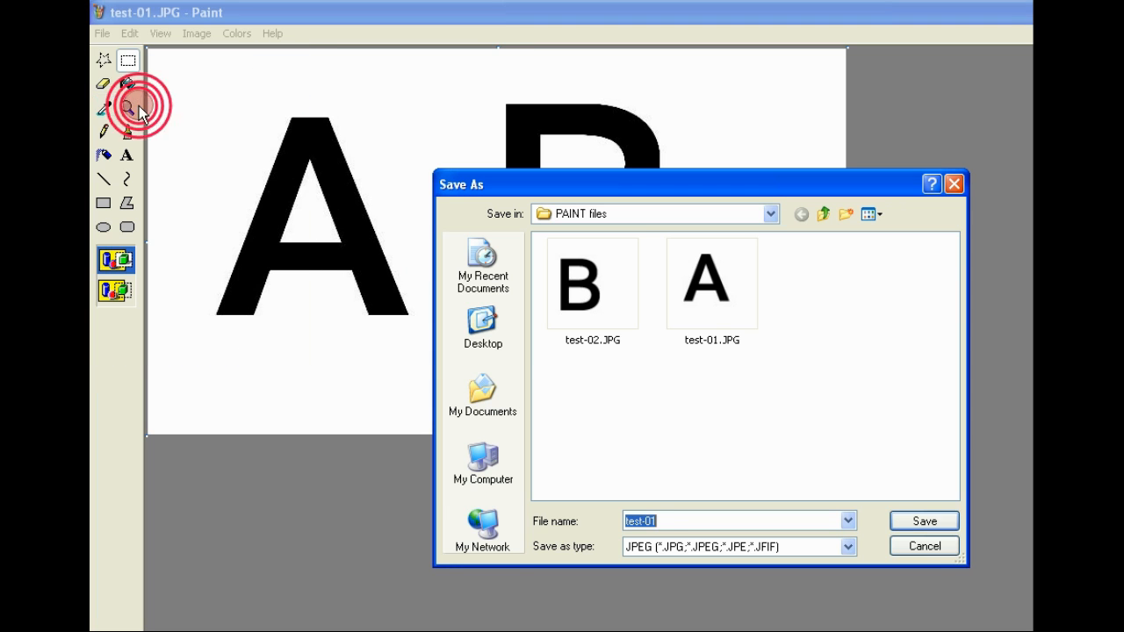
Change the file name from test-01 to test-03 and save
click(659, 522)
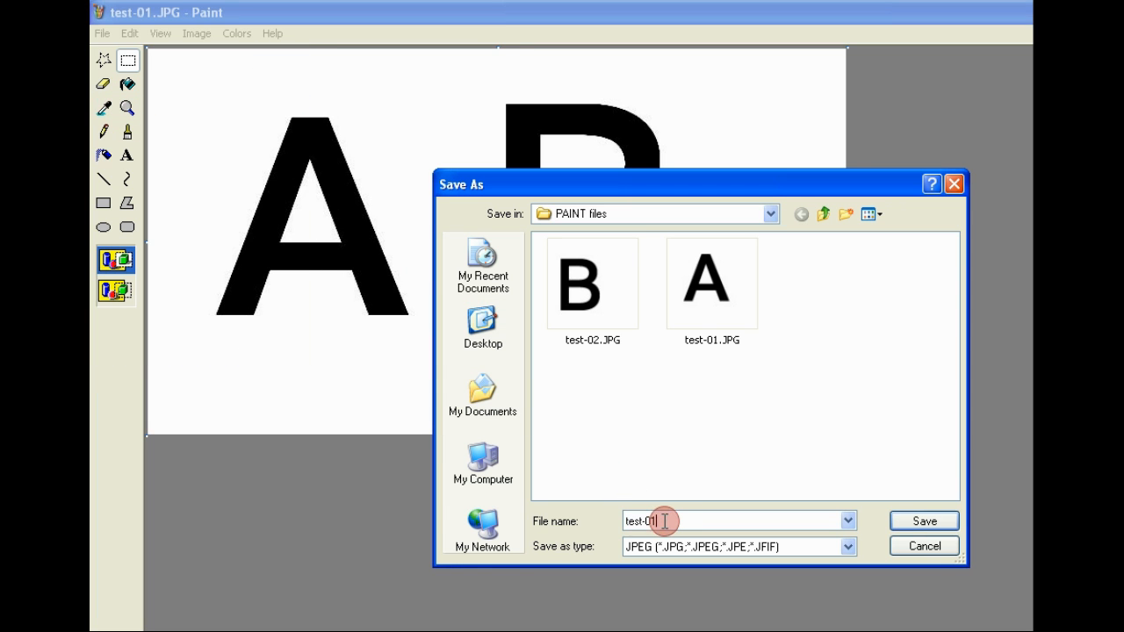
key(BackSpace)
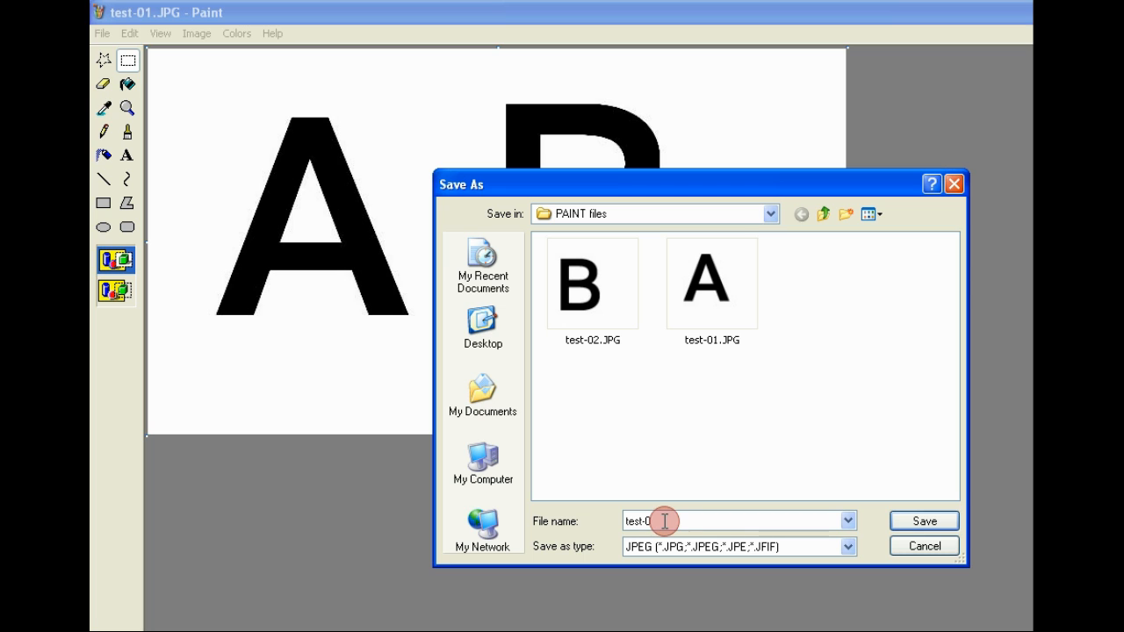
click(925, 521)
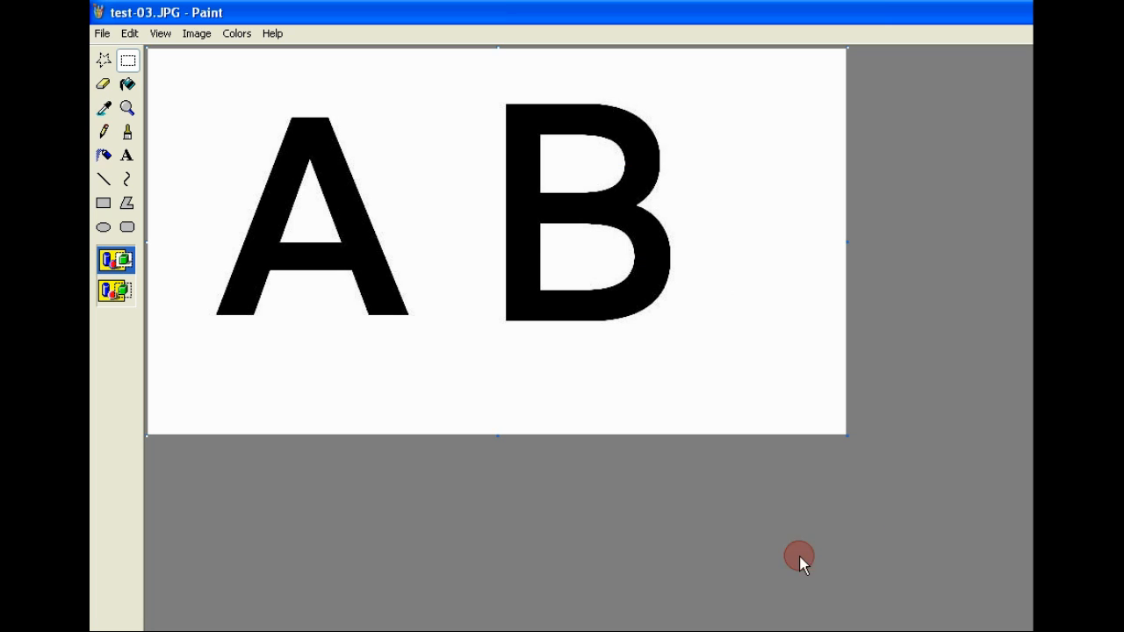
mouse_move(550, 601)
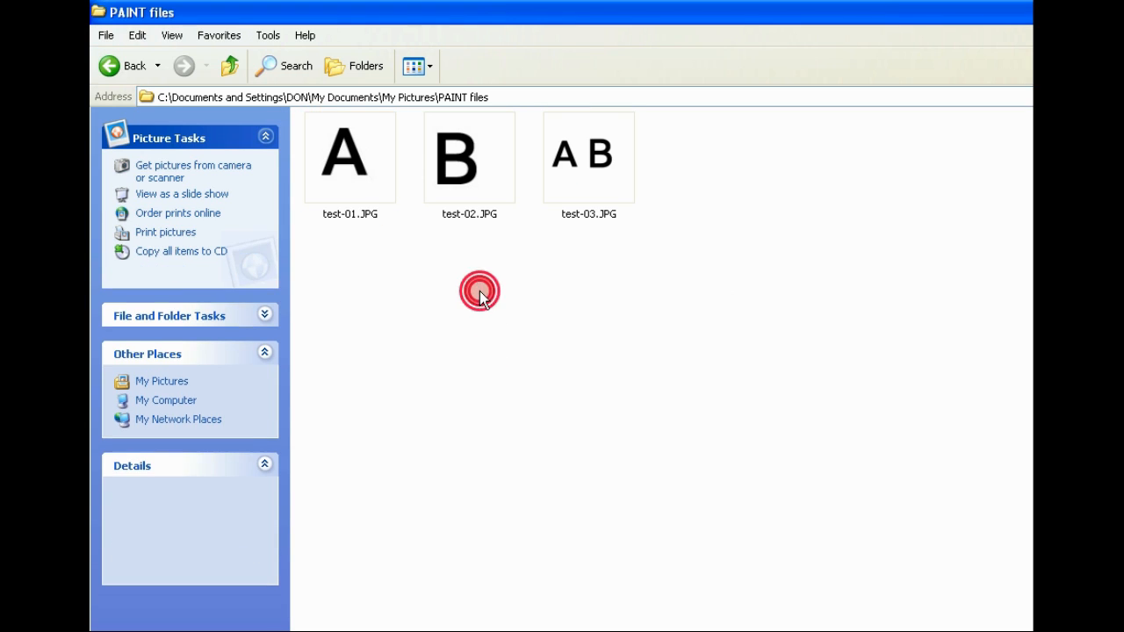
Open test-03.JPG in Windows Picture and Fax Viewer to see A and B together
click(469, 156)
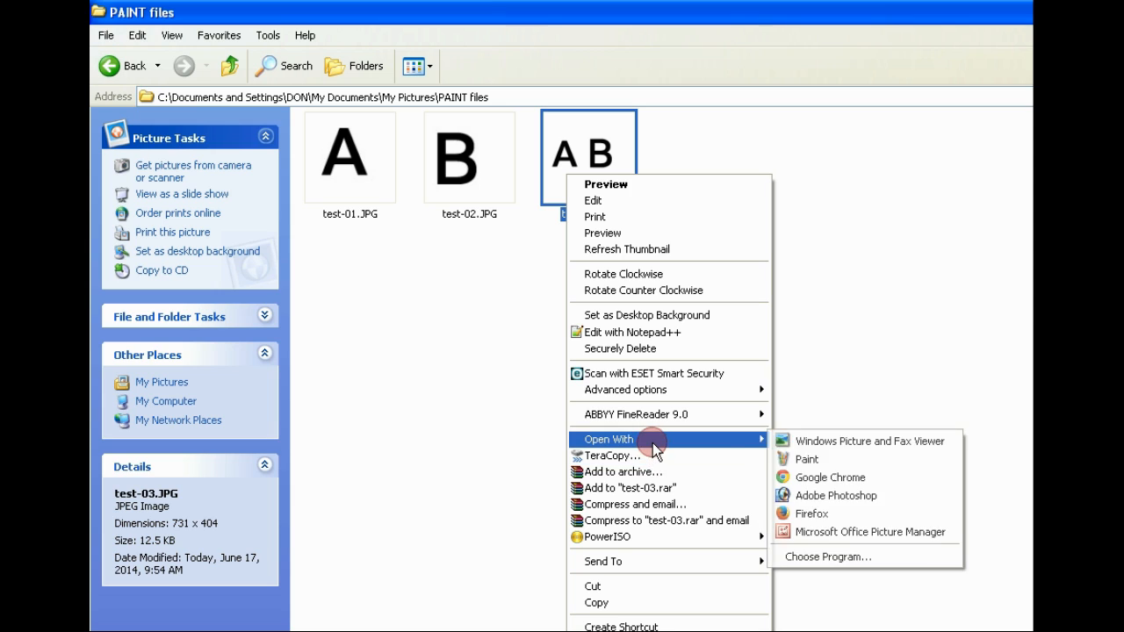
click(869, 441)
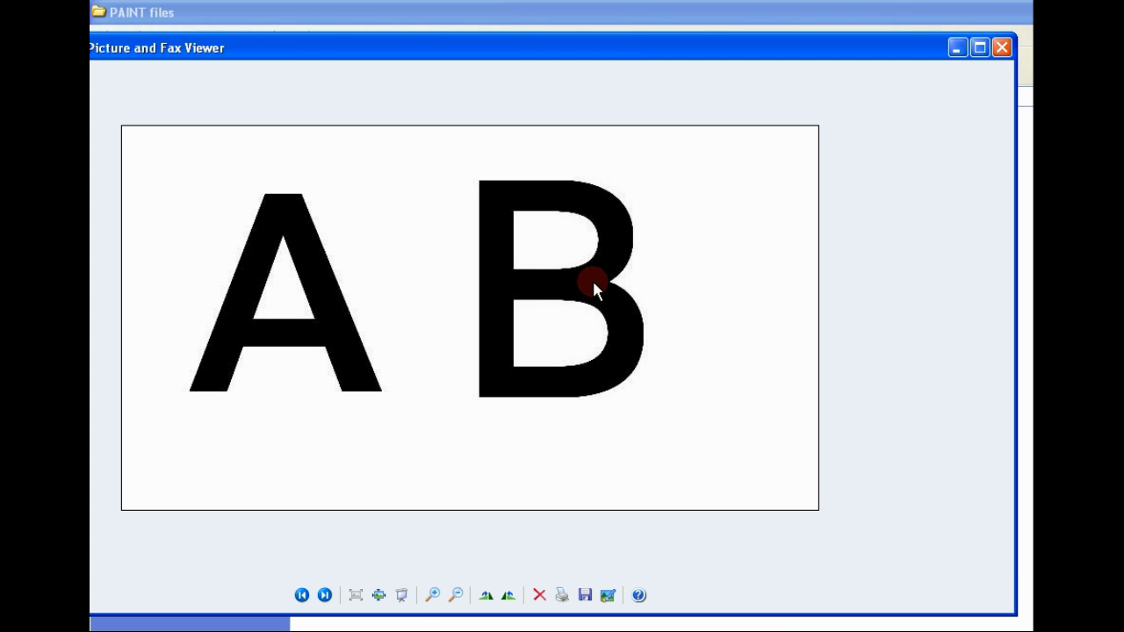